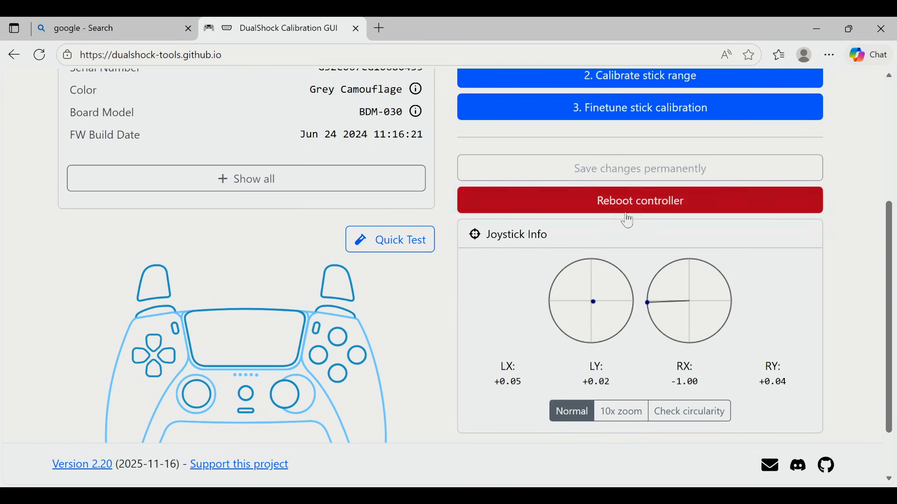
Show stick positions at 10x zoom and start the quick controller test
{"action": "left_click", "coordinate": [619, 341]}
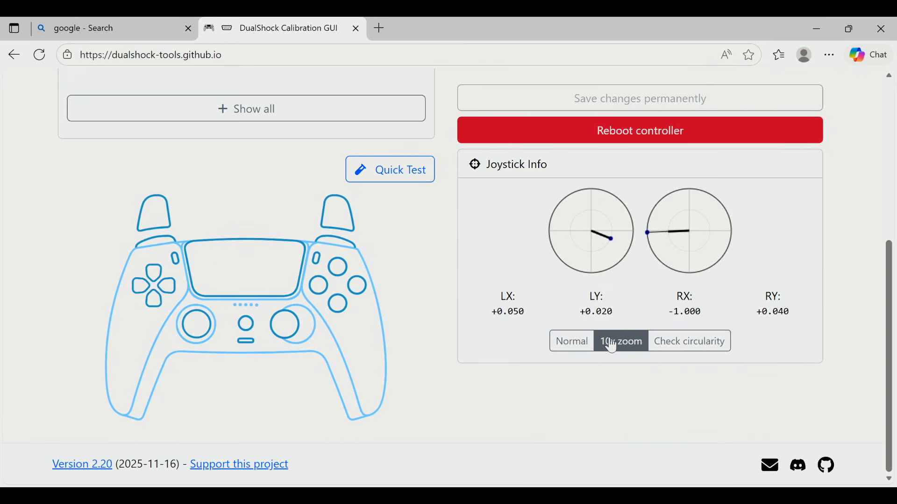
{"action": "left_click", "coordinate": [688, 341]}
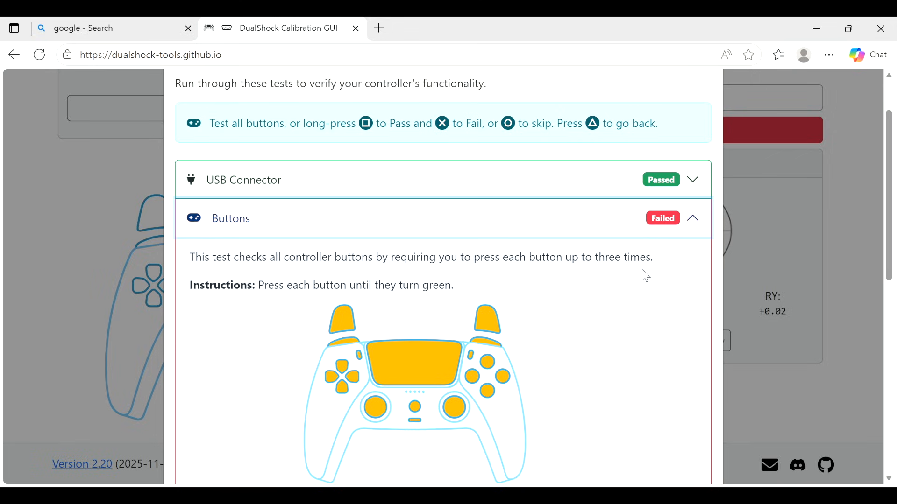
{"action": "scroll", "scroll_direction": "down", "scroll_amount": 3}
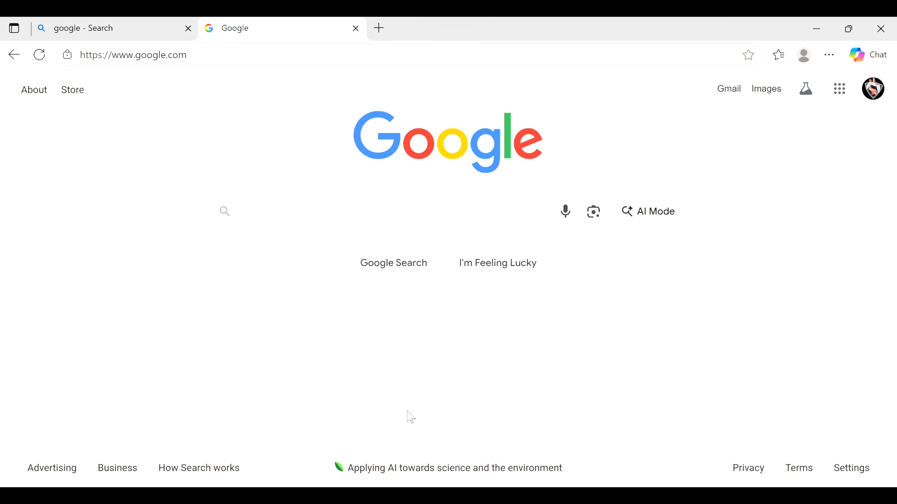
Search Google for 'github dualsense controller calibration' and return to the DualShock Calibration GUI site
{"action": "type", "text": "github controller dualsesn"}
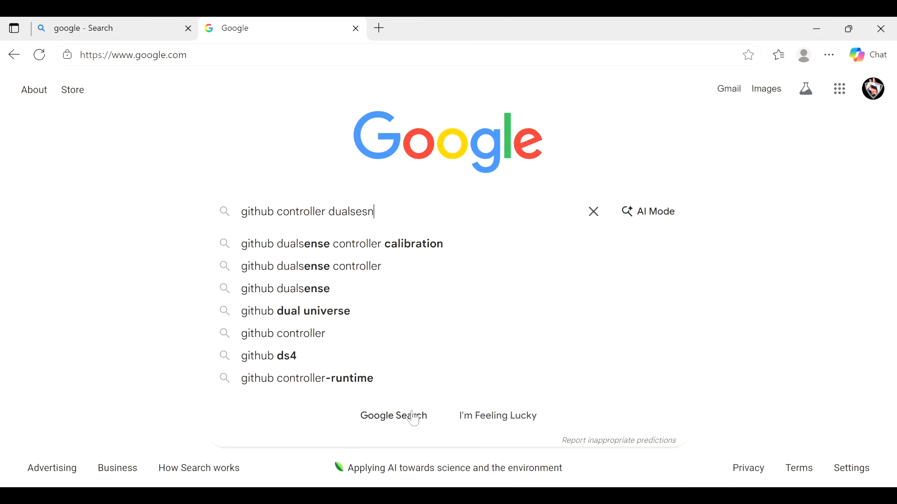
{"action": "left_click", "coordinate": [342, 244]}
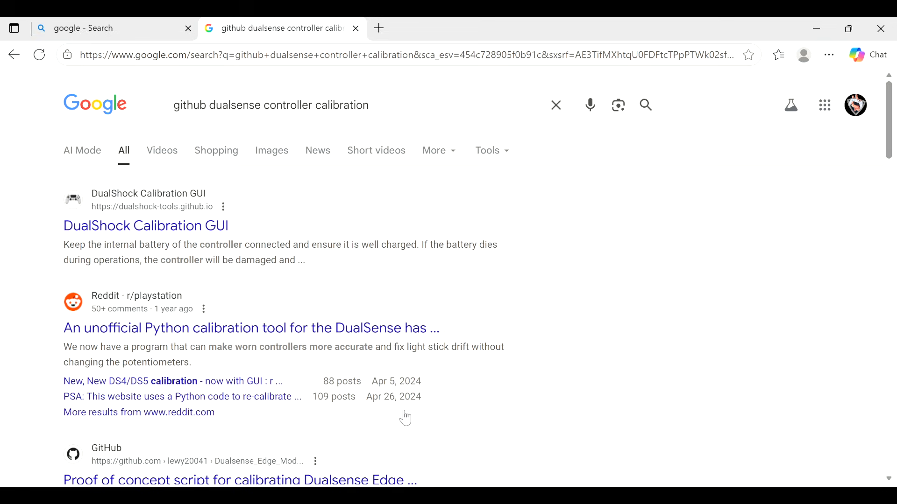
{"action": "mouse_move", "coordinate": [225, 200]}
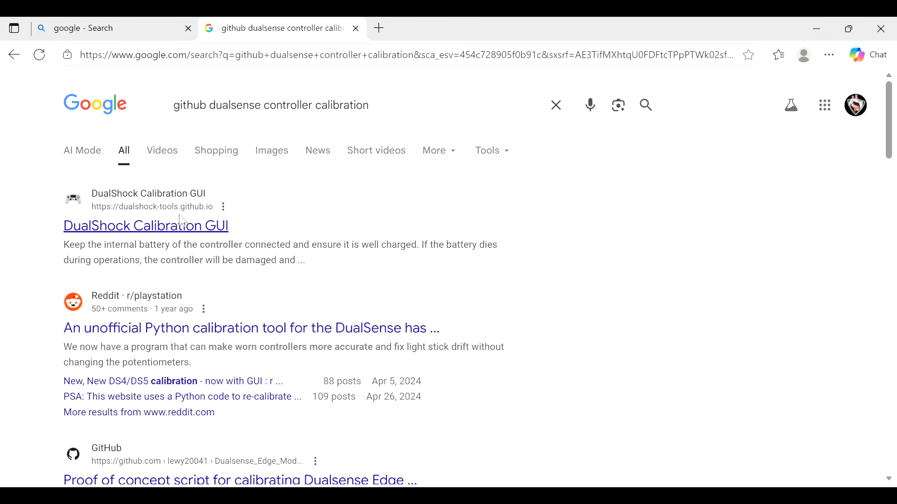
{"action": "left_click", "coordinate": [146, 225]}
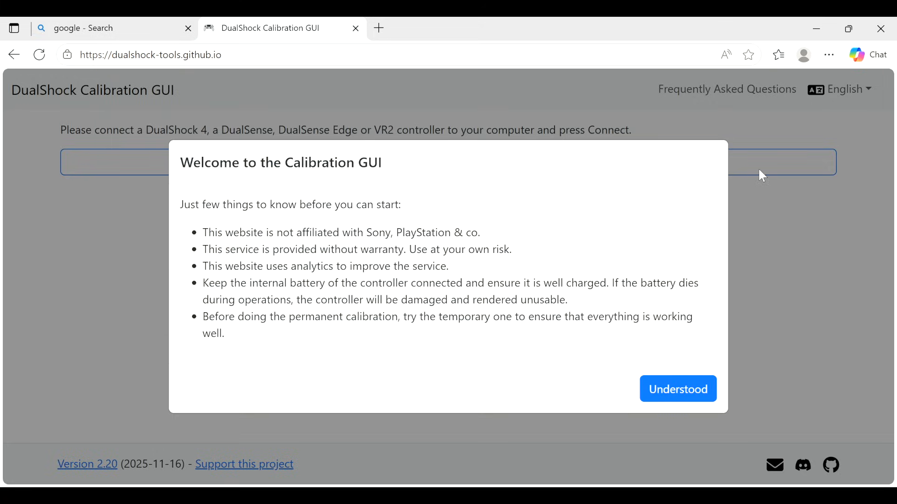
{"action": "mouse_move", "coordinate": [849, 334]}
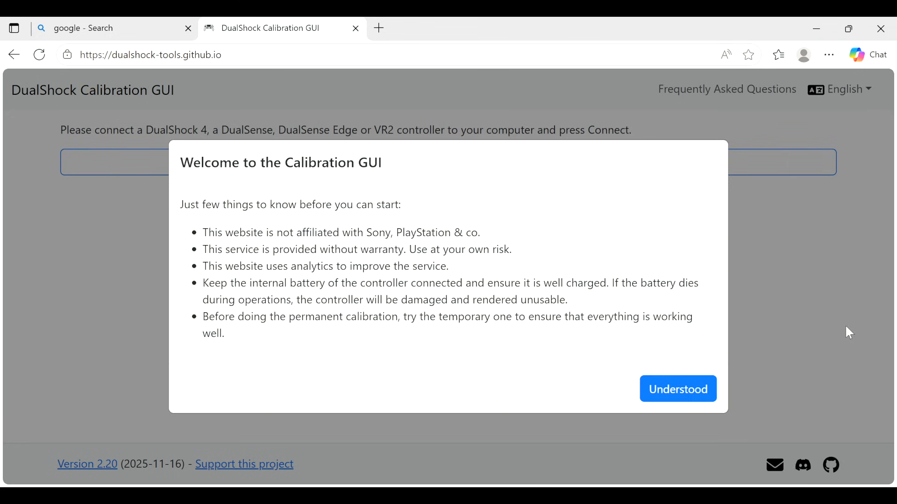
{"action": "mouse_move", "coordinate": [655, 305]}
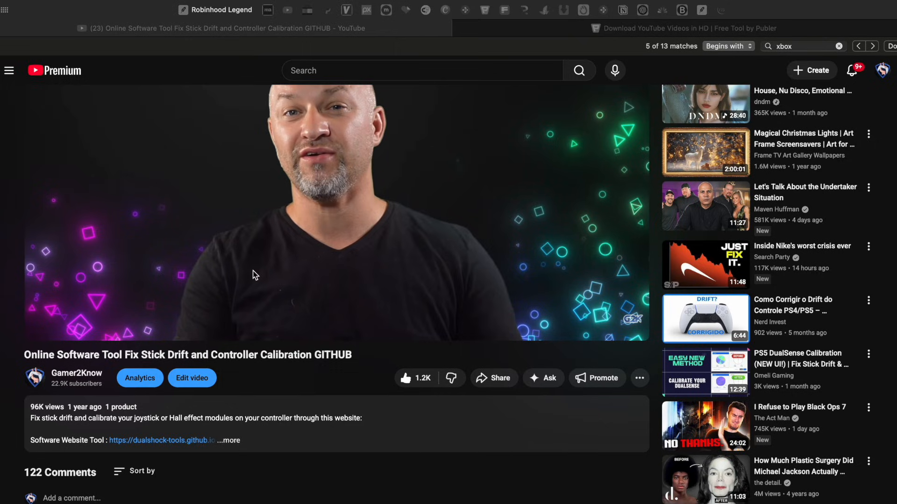
Scroll the YouTube video page down into the viewer comments about connection problems
{"action": "scroll", "scroll_direction": "down", "scroll_amount": 3}
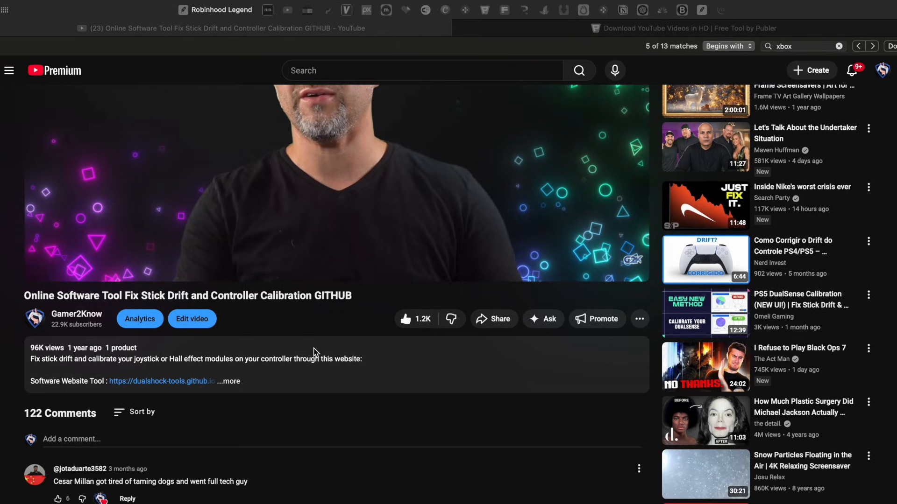
{"action": "scroll", "scroll_direction": "down", "scroll_amount": 3}
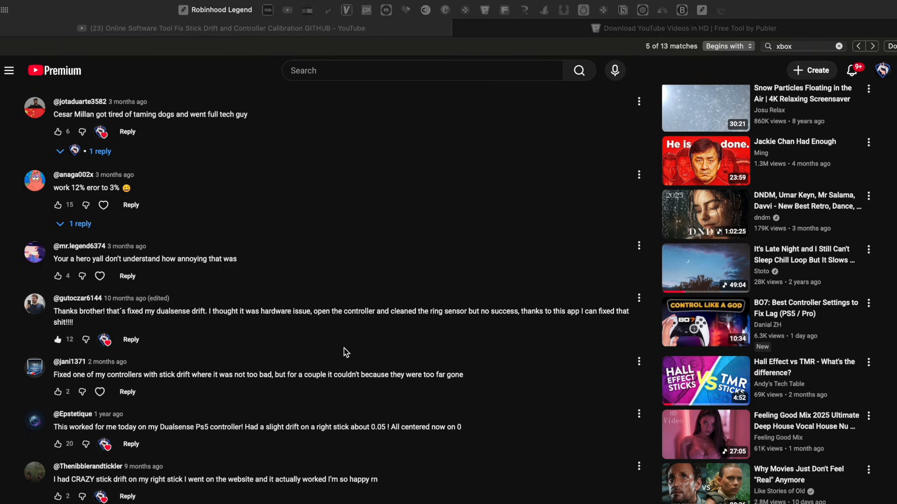
{"action": "scroll", "scroll_direction": "down", "scroll_amount": 3}
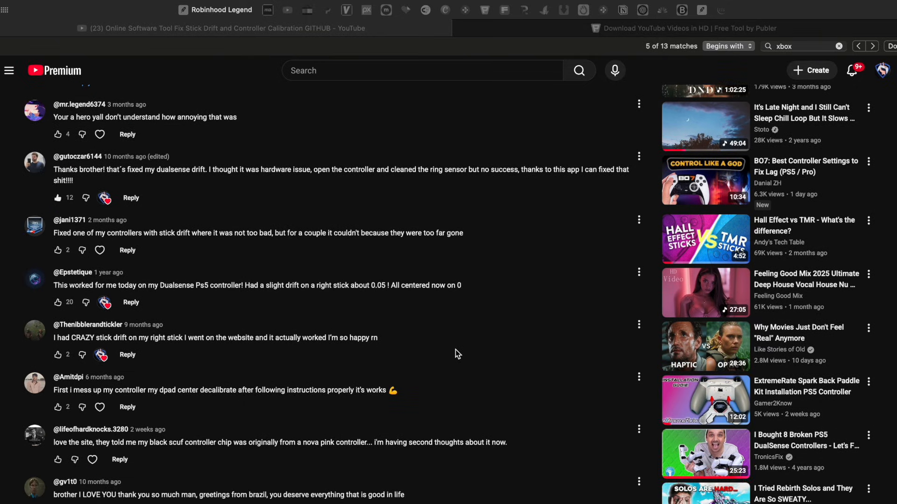
{"action": "scroll", "scroll_direction": "down", "scroll_amount": 3}
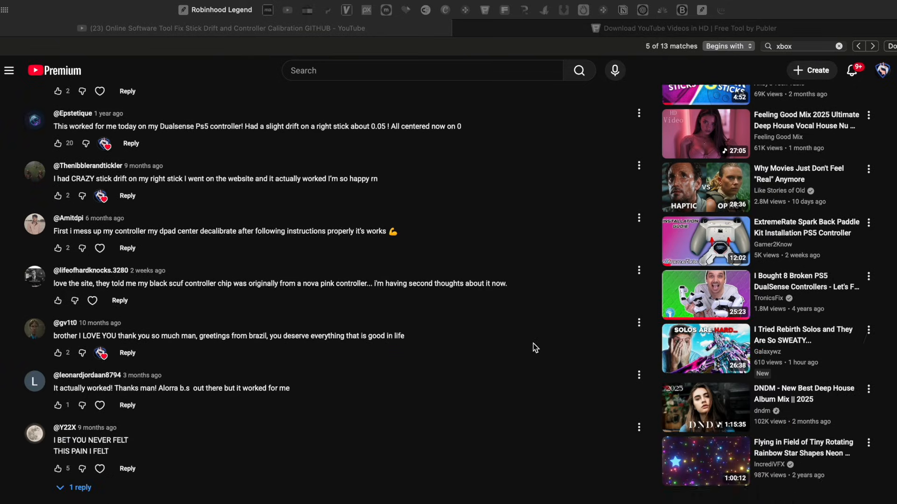
{"action": "scroll", "scroll_direction": "down", "scroll_amount": 3}
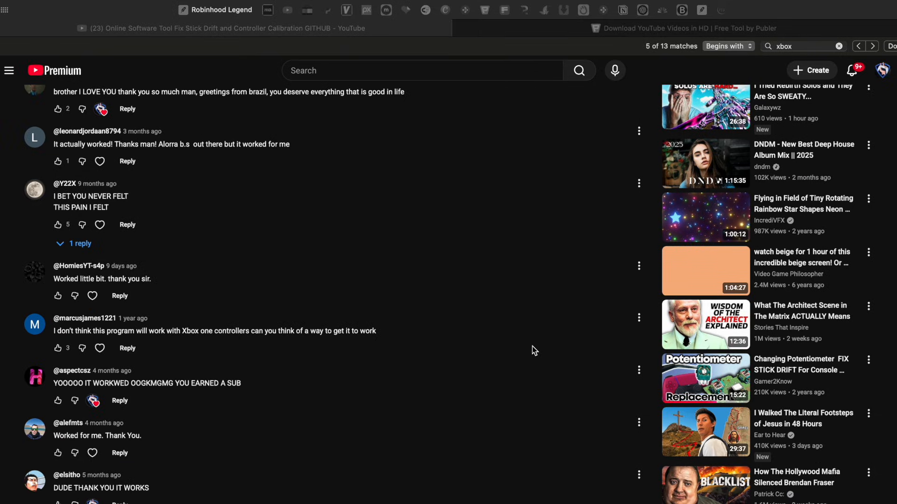
{"action": "scroll", "scroll_direction": "down", "scroll_amount": 3}
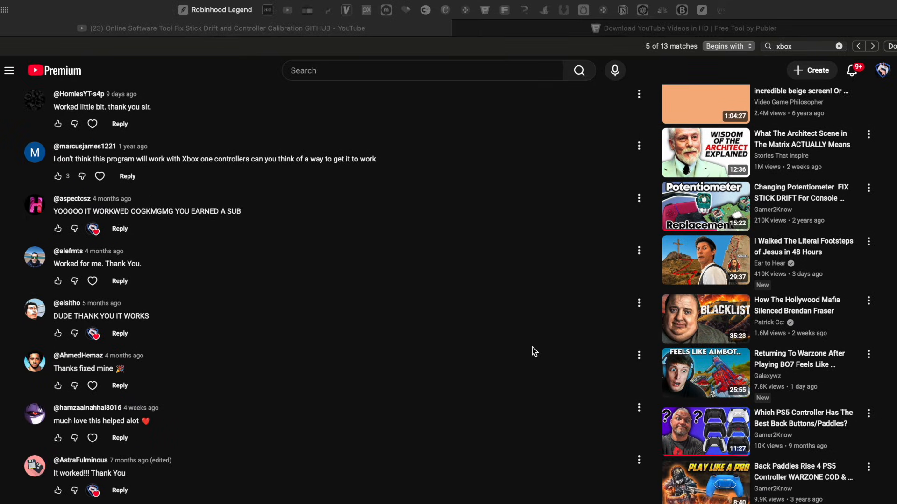
{"action": "scroll", "scroll_direction": "down", "scroll_amount": 3}
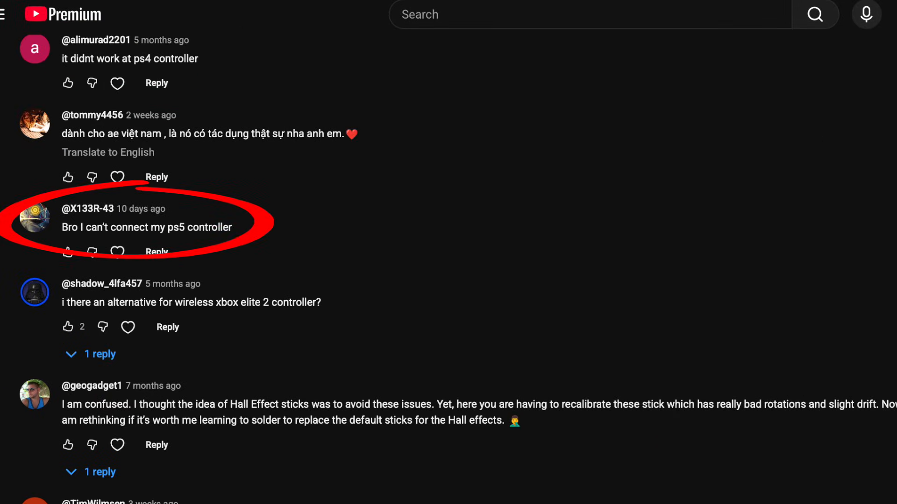
{"action": "scroll", "scroll_direction": "down", "scroll_amount": 3}
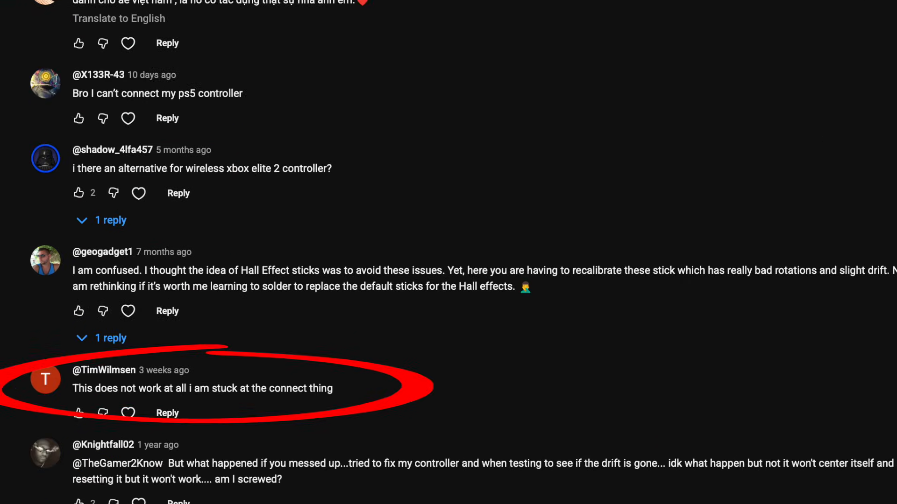
{"action": "scroll", "scroll_direction": "down", "scroll_amount": 3}
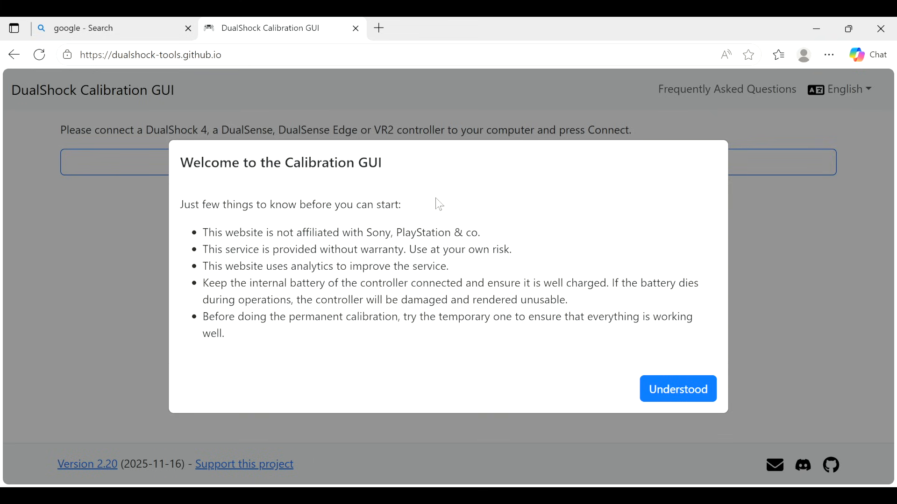
{"action": "left_click_drag", "start_coordinate": [203, 233], "coordinate": [478, 233]}
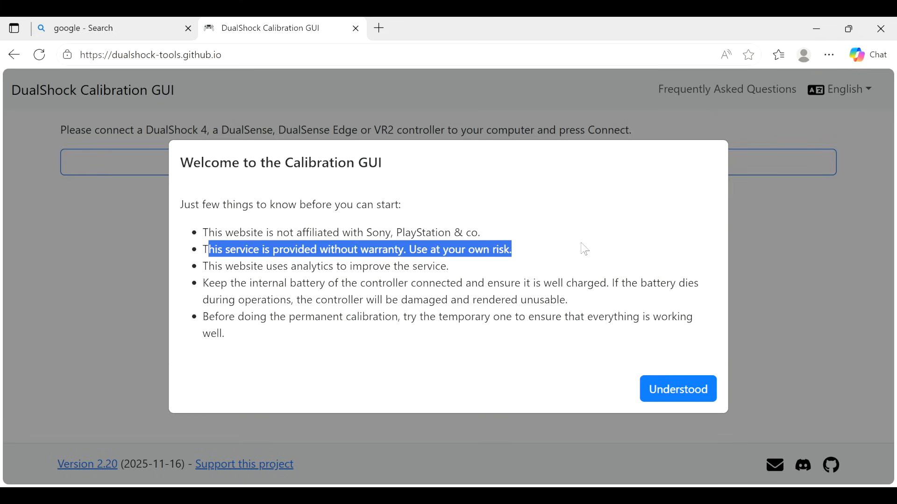
{"action": "left_click", "coordinate": [515, 264]}
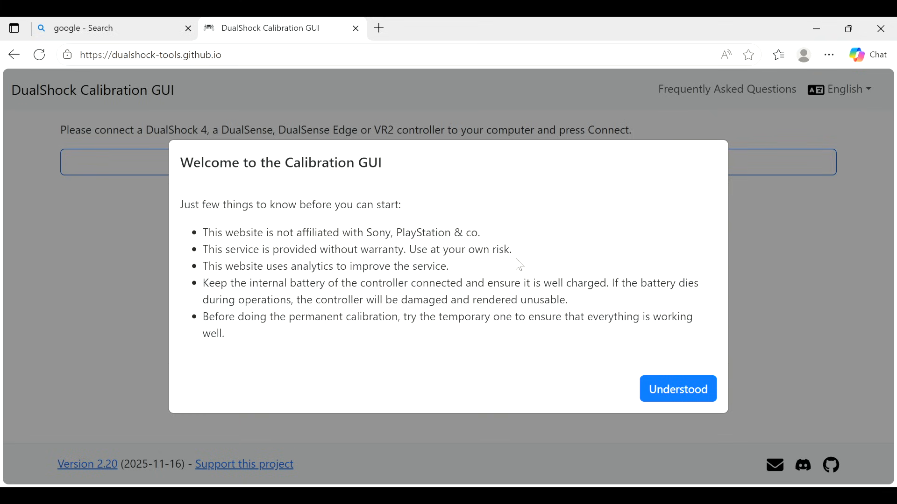
{"action": "mouse_move", "coordinate": [534, 247]}
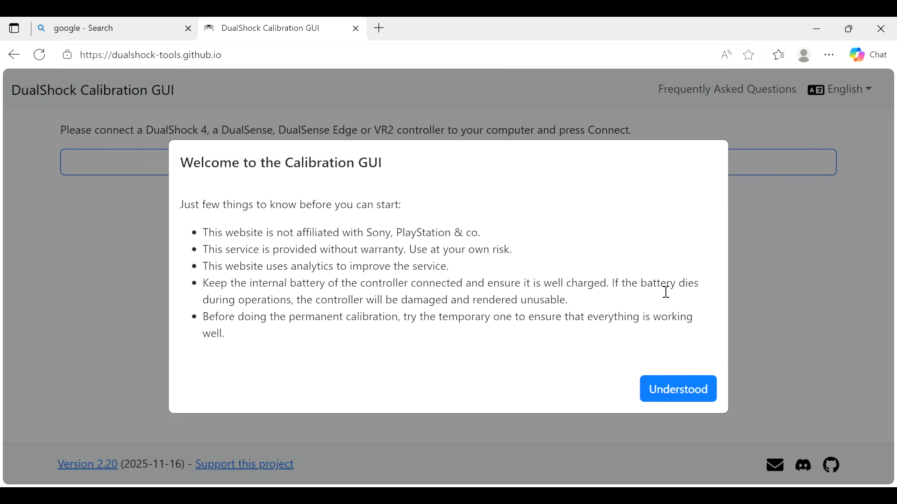
{"action": "mouse_move", "coordinate": [482, 351]}
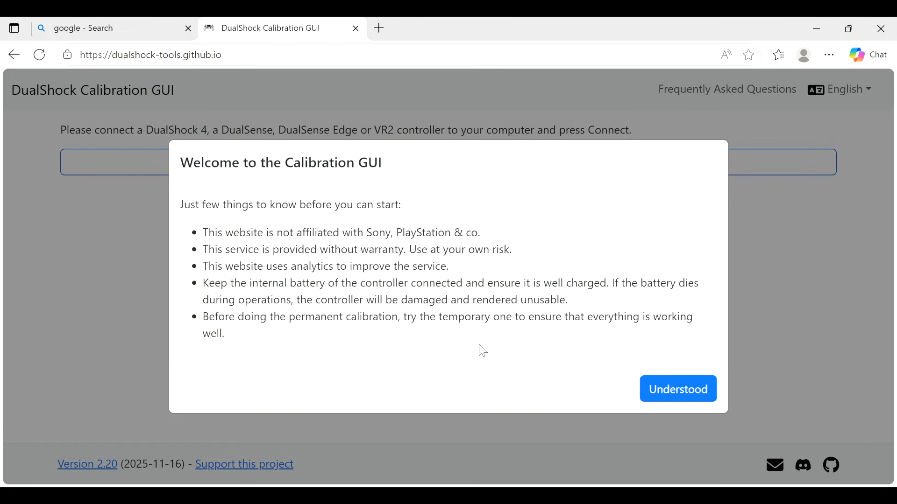
{"action": "left_click_drag", "start_coordinate": [206, 316], "coordinate": [426, 316]}
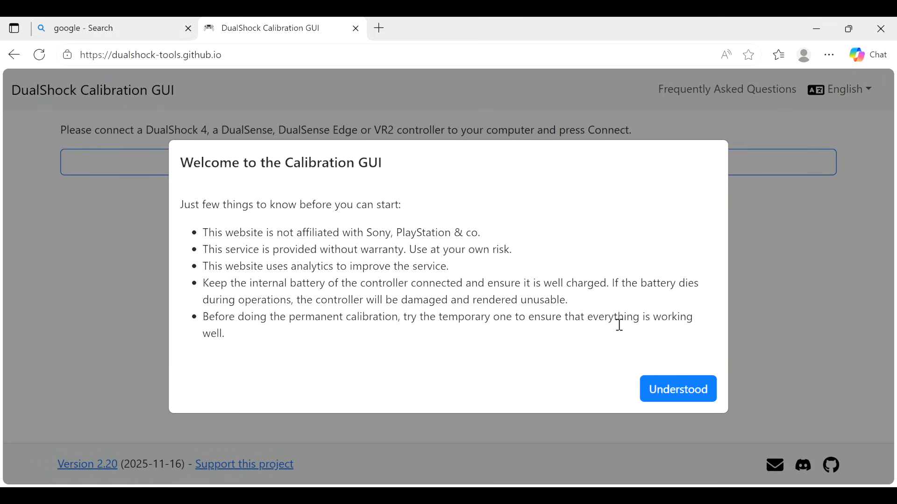
{"action": "left_click", "coordinate": [678, 389]}
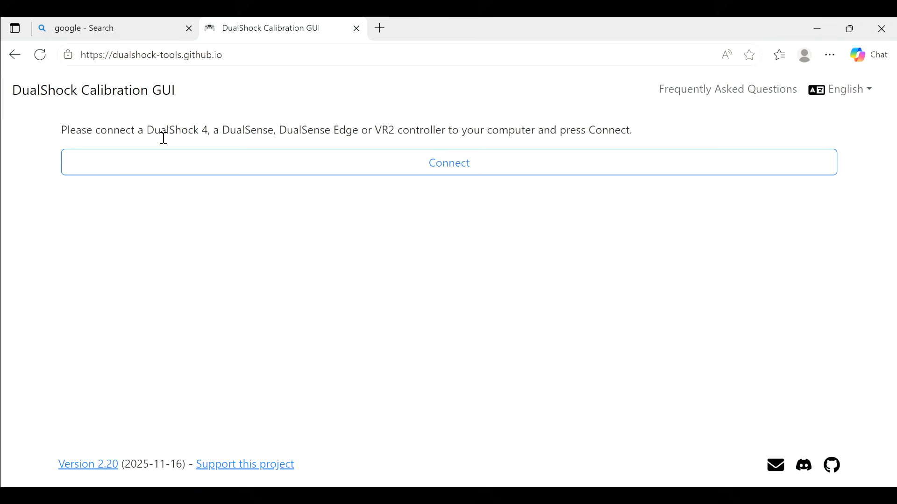
{"action": "mouse_move", "coordinate": [287, 135]}
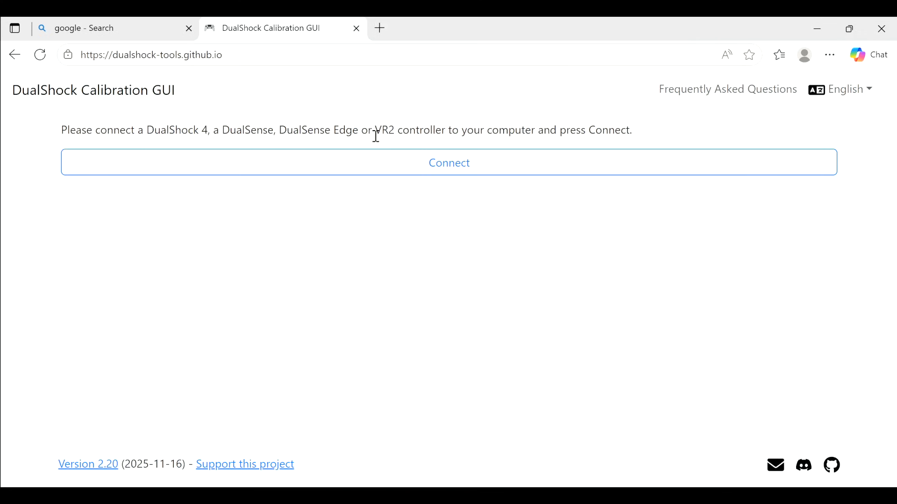
{"action": "mouse_move", "coordinate": [428, 136]}
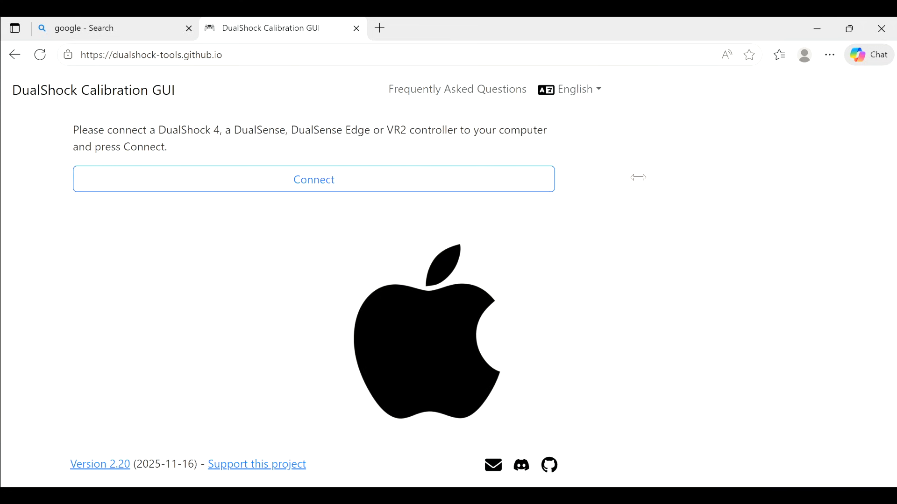
{"action": "left_click", "coordinate": [868, 54]}
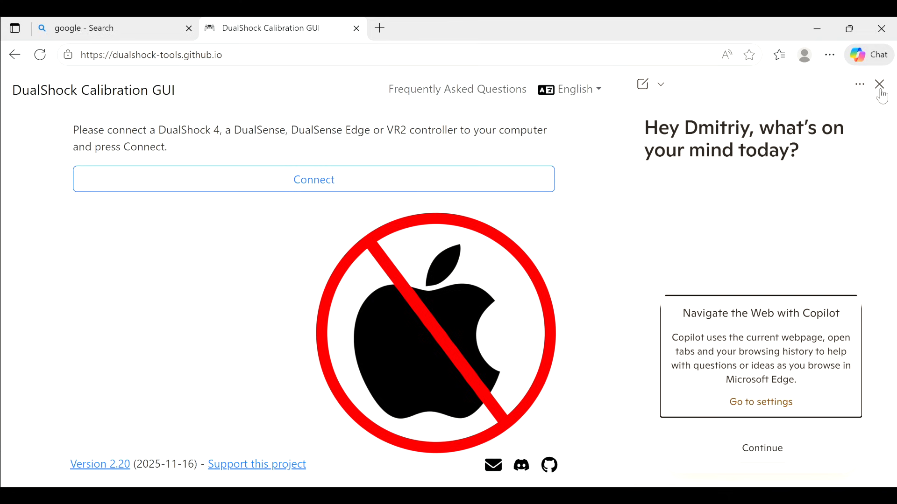
{"action": "left_click", "coordinate": [879, 84]}
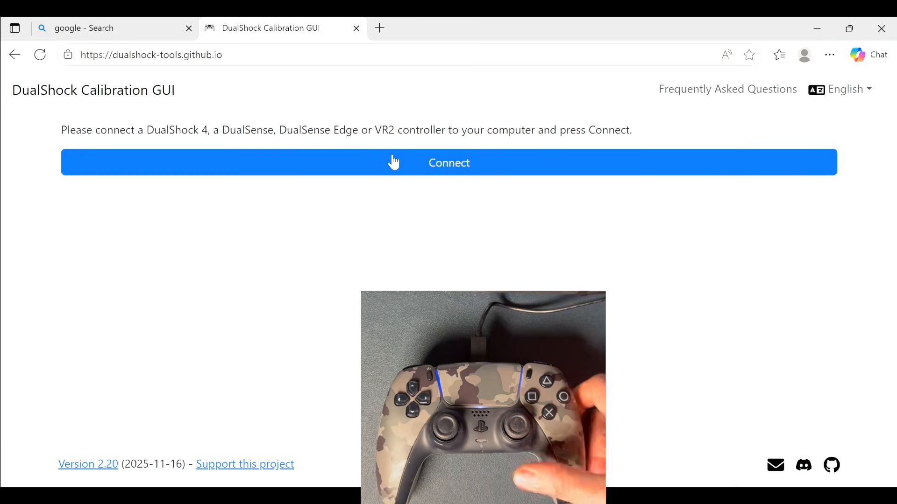
Connect the grey camouflage DualSense from the browser prompt and start its quick test
{"action": "left_click", "coordinate": [448, 162]}
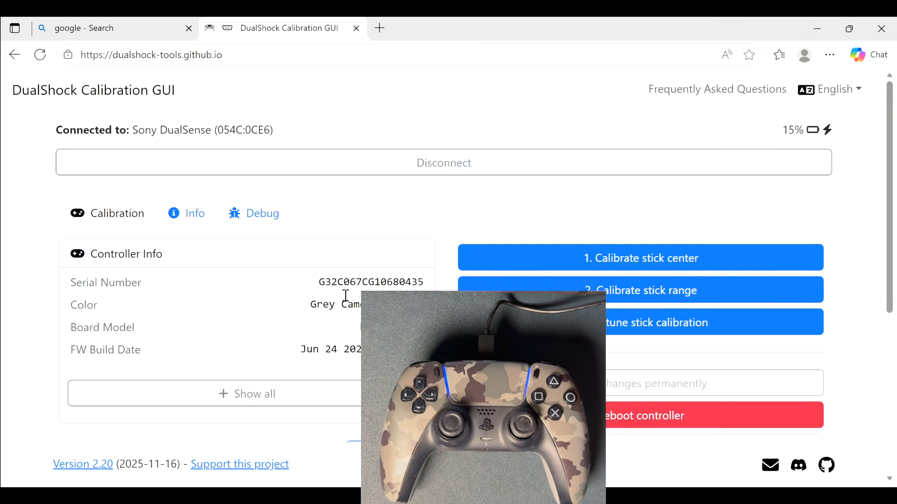
{"action": "left_click", "coordinate": [553, 412]}
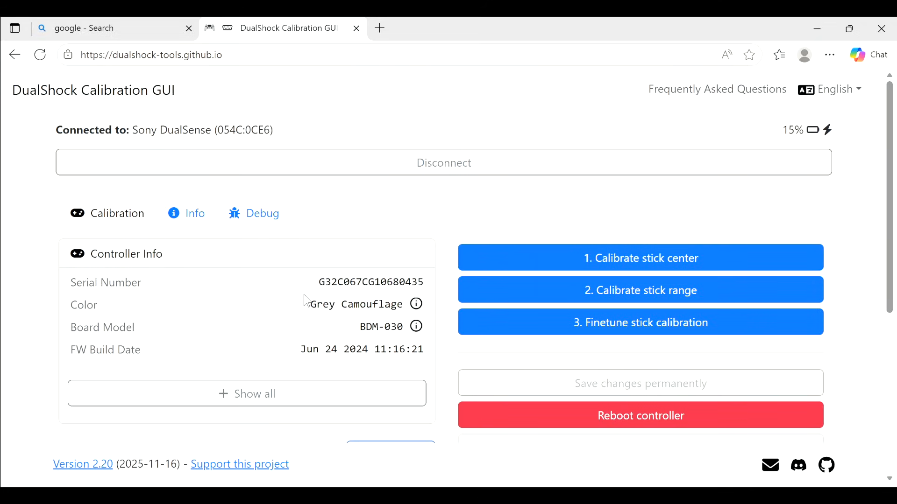
{"action": "mouse_move", "coordinate": [309, 307]}
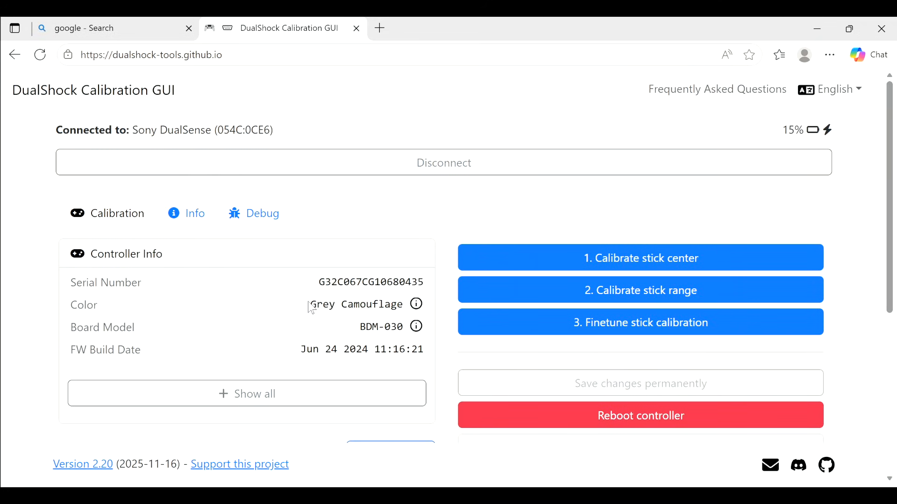
{"action": "left_click_drag", "start_coordinate": [310, 304], "coordinate": [386, 303]}
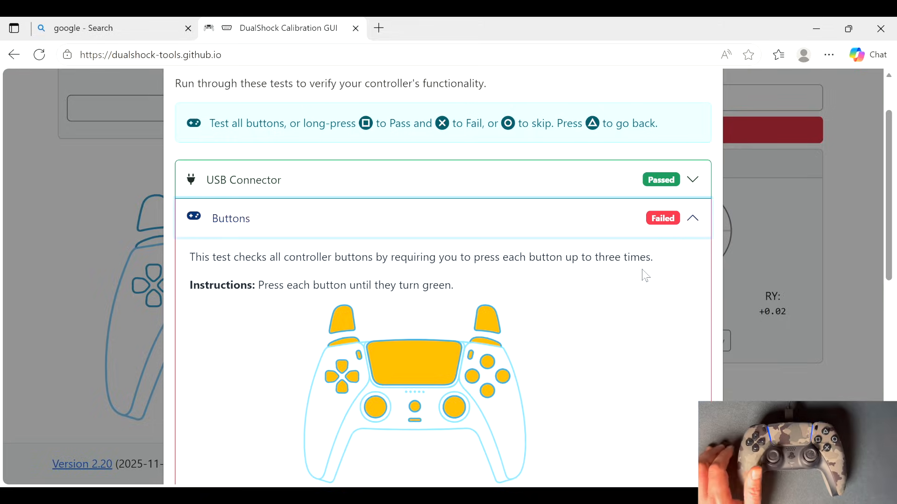
Register every controller button so the Buttons test passes and Adaptive Trigger opens
{"action": "scroll", "scroll_direction": "down", "scroll_amount": 3}
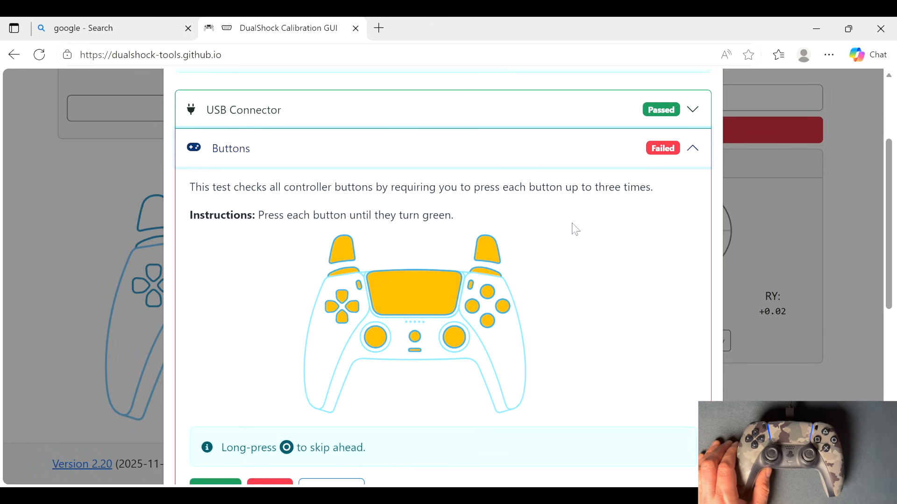
{"action": "mouse_move", "coordinate": [534, 217]}
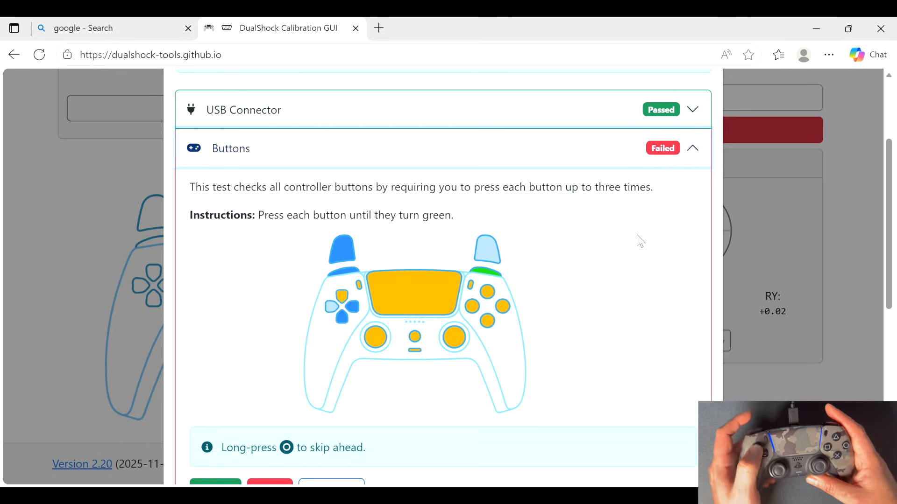
{"action": "left_click", "coordinate": [691, 148]}
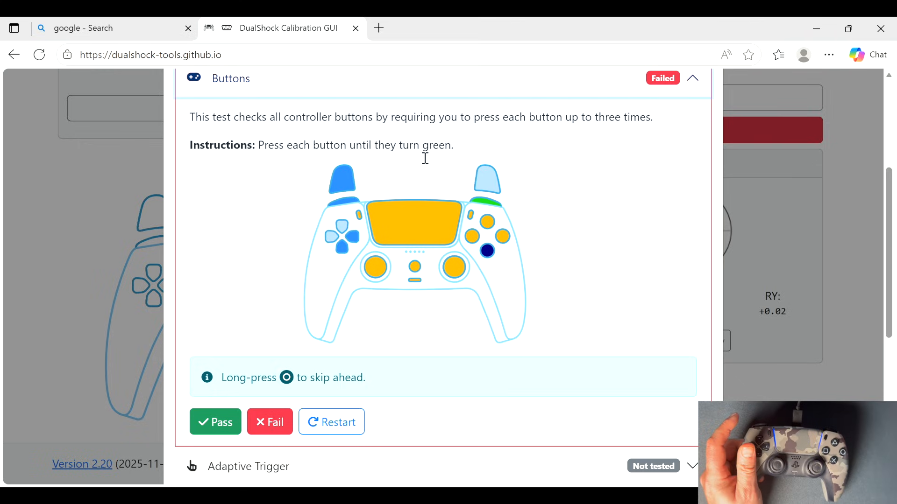
{"action": "scroll", "scroll_direction": "down", "scroll_amount": 3}
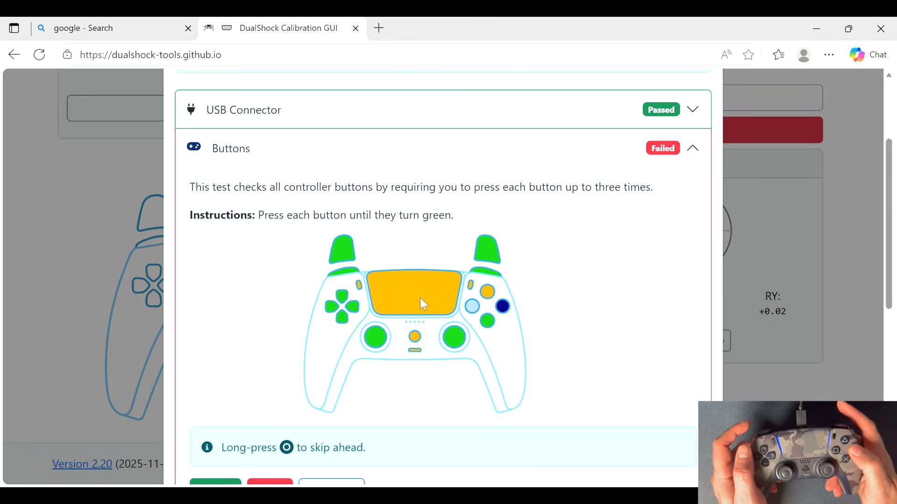
{"action": "left_click", "coordinate": [692, 149]}
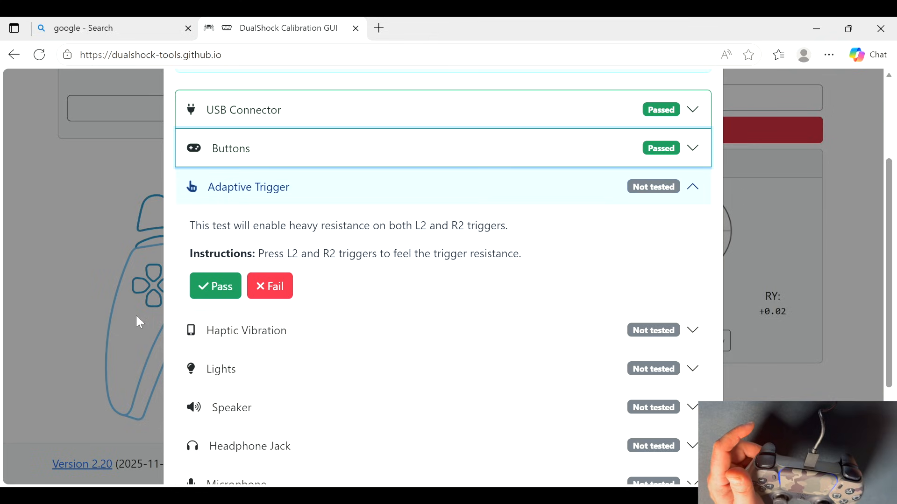
Mark Adaptive Trigger, Haptic Vibration, Lights, Speaker, Headphone Jack and Microphone as passed
{"action": "left_click", "coordinate": [215, 286]}
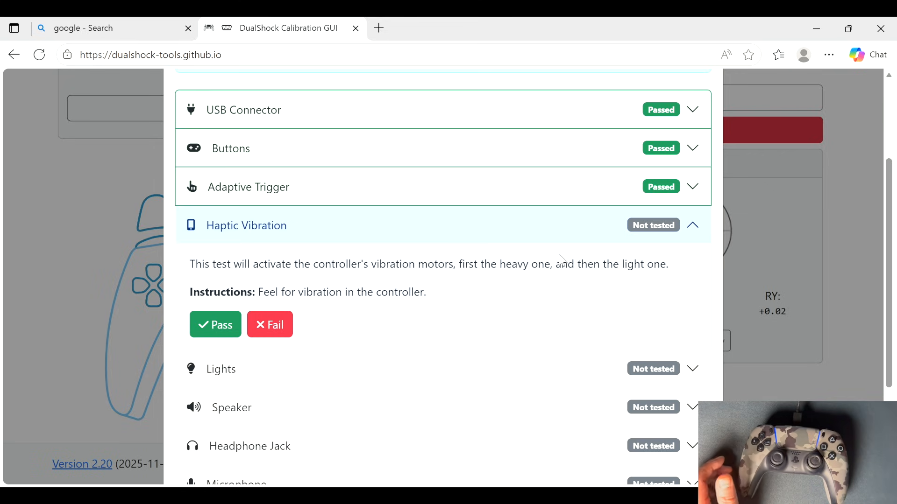
{"action": "left_click", "coordinate": [215, 324]}
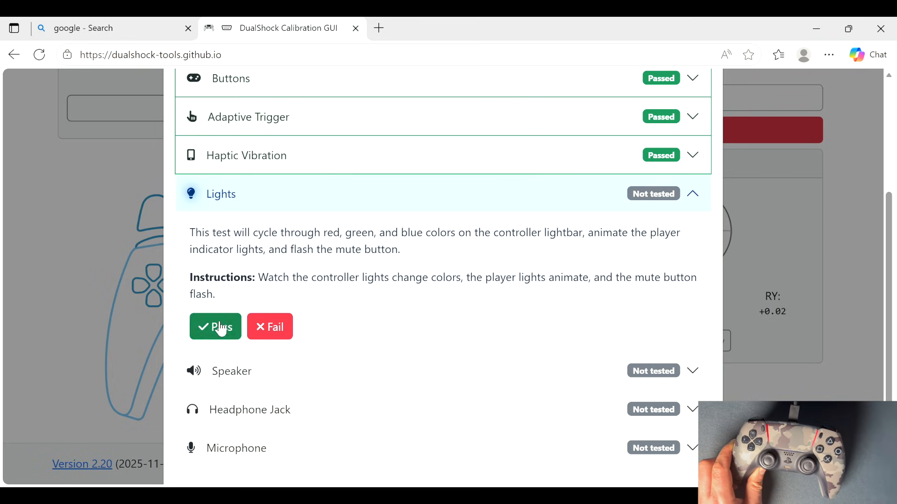
{"action": "left_click", "coordinate": [215, 327]}
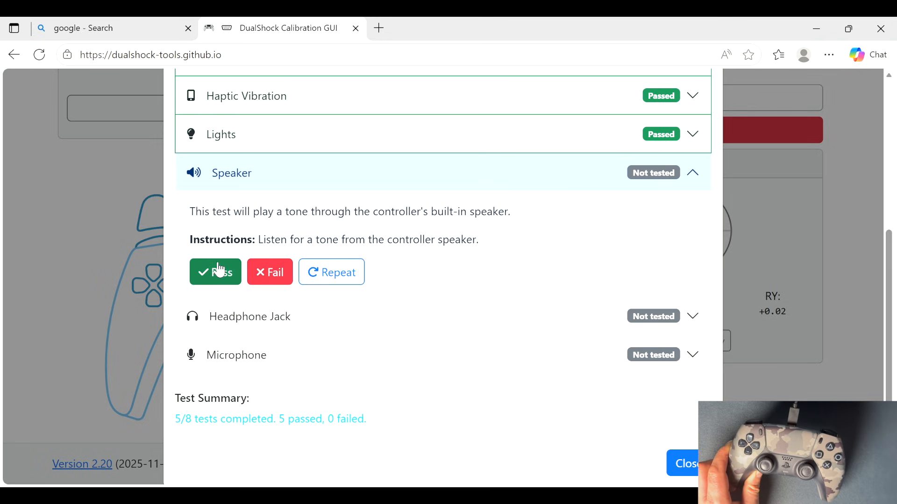
{"action": "left_click", "coordinate": [215, 272]}
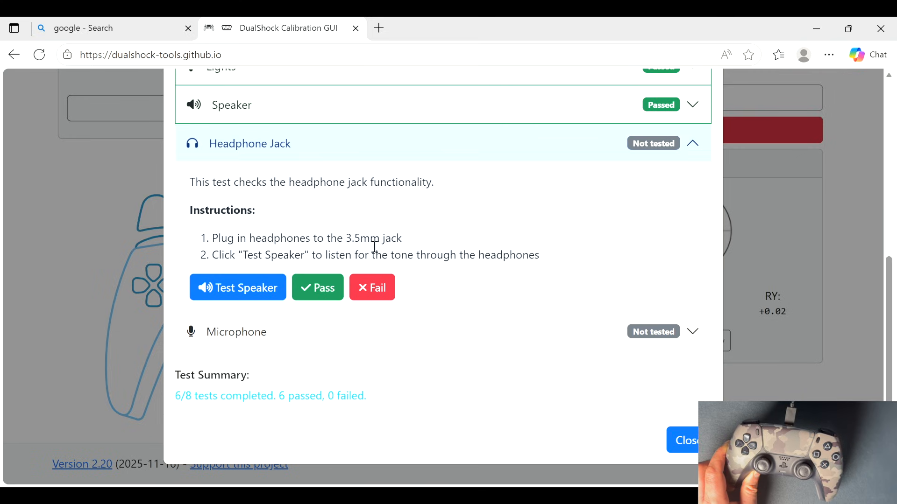
{"action": "left_click", "coordinate": [318, 287]}
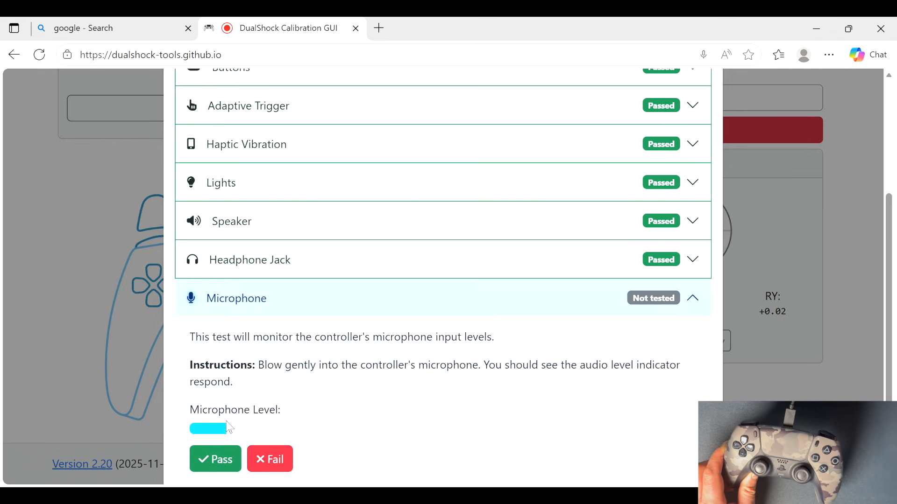
{"action": "left_click", "coordinate": [215, 459]}
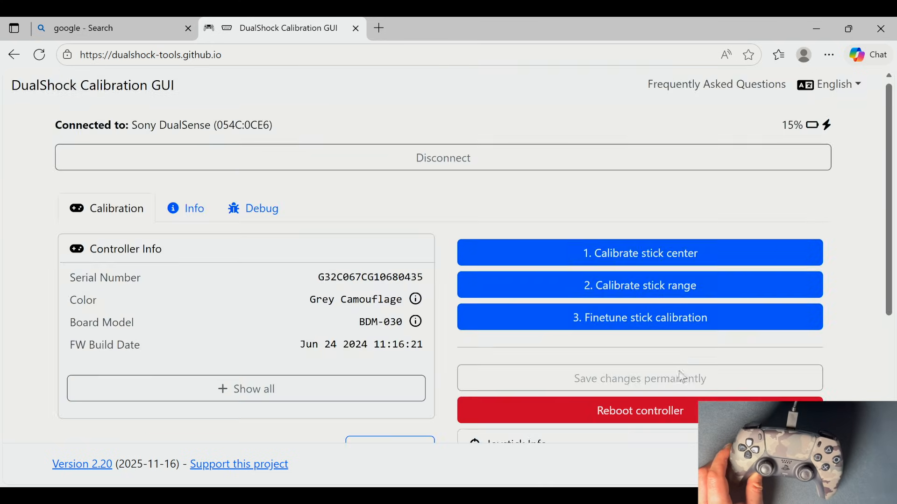
Magnify the Joystick Info readouts 10x, revealing the right stick's horizontal axis stuck at -1
{"action": "scroll", "scroll_direction": "down", "scroll_amount": 3}
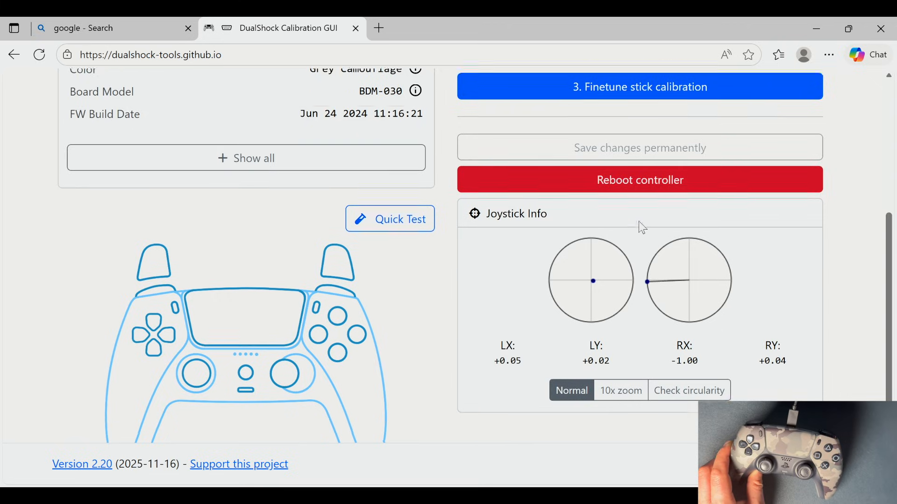
{"action": "left_click", "coordinate": [620, 341]}
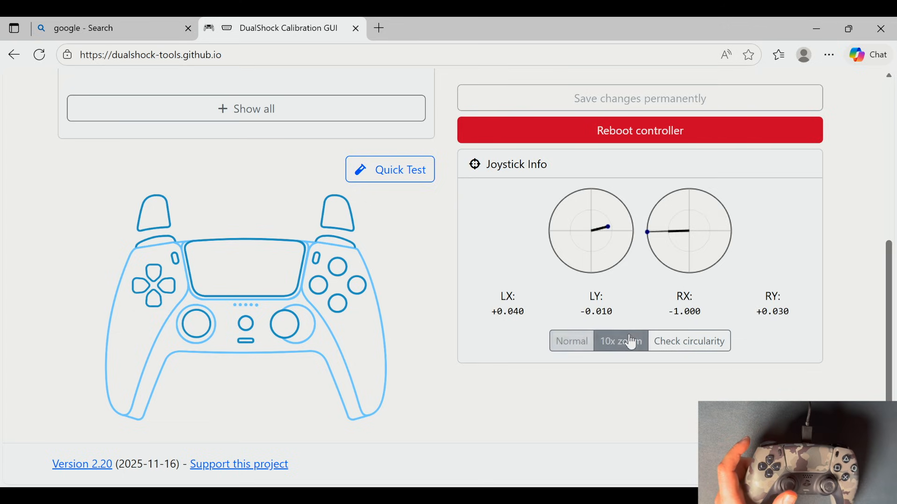
{"action": "left_click", "coordinate": [621, 341]}
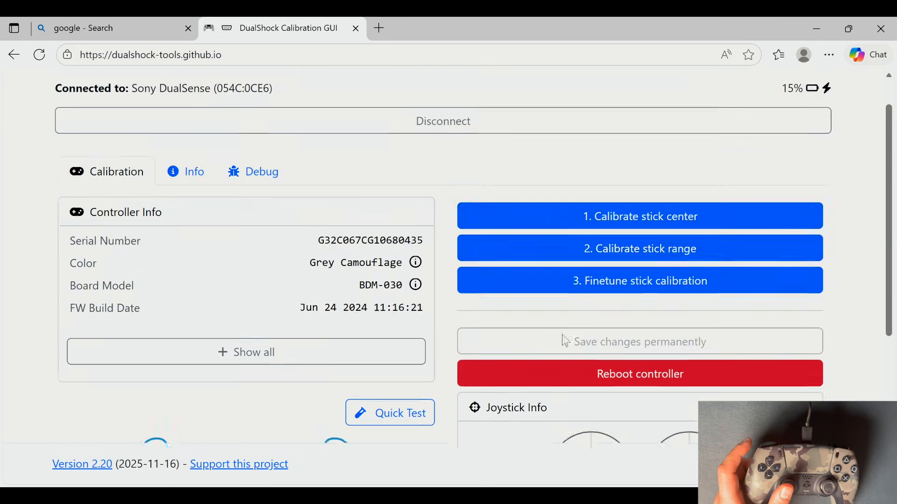
Calibrate the grey controller's stick range, then reboot it back to the connect prompt
{"action": "scroll", "scroll_direction": "down", "scroll_amount": 3}
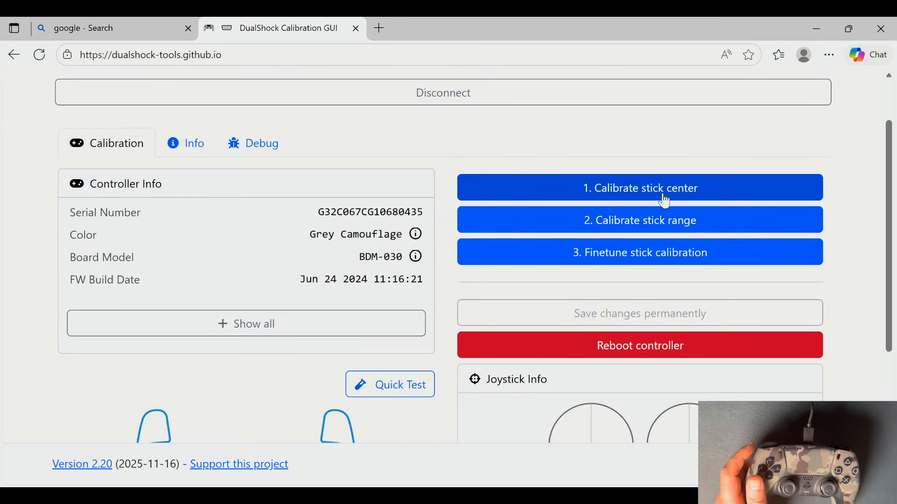
{"action": "scroll", "scroll_direction": "down", "scroll_amount": 3}
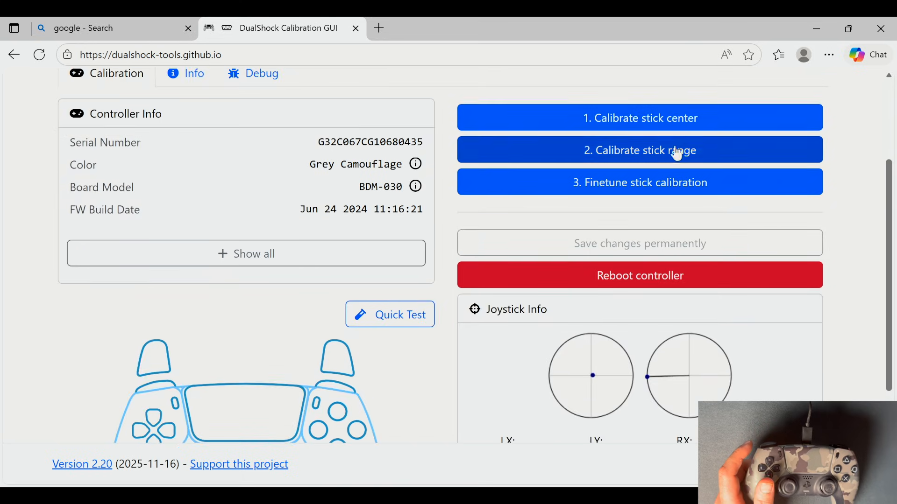
{"action": "left_click", "coordinate": [639, 118]}
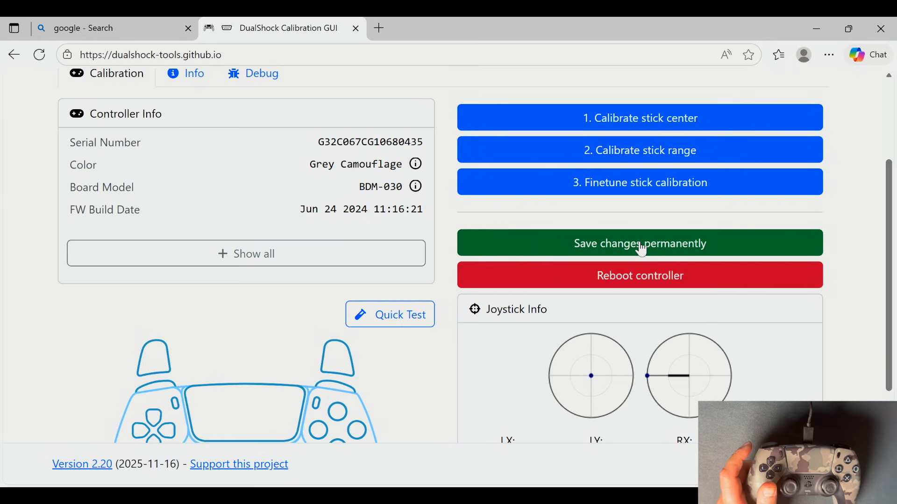
{"action": "mouse_move", "coordinate": [677, 251]}
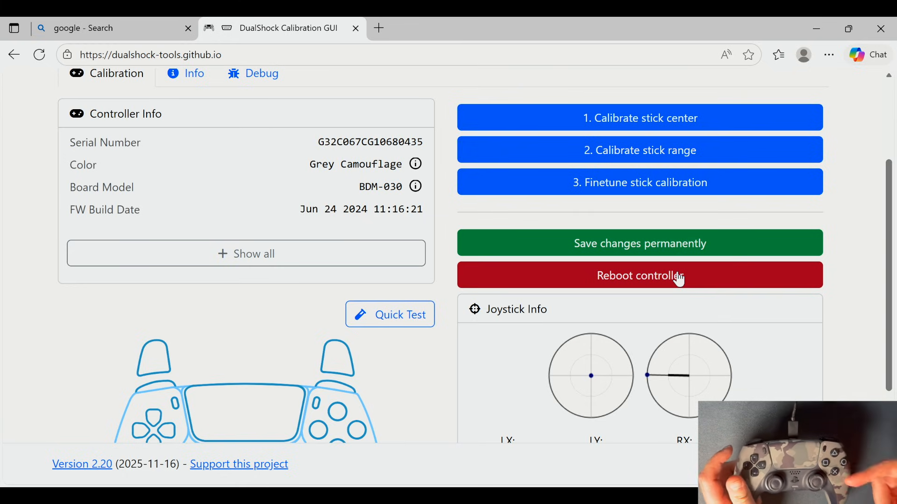
{"action": "left_click", "coordinate": [638, 274]}
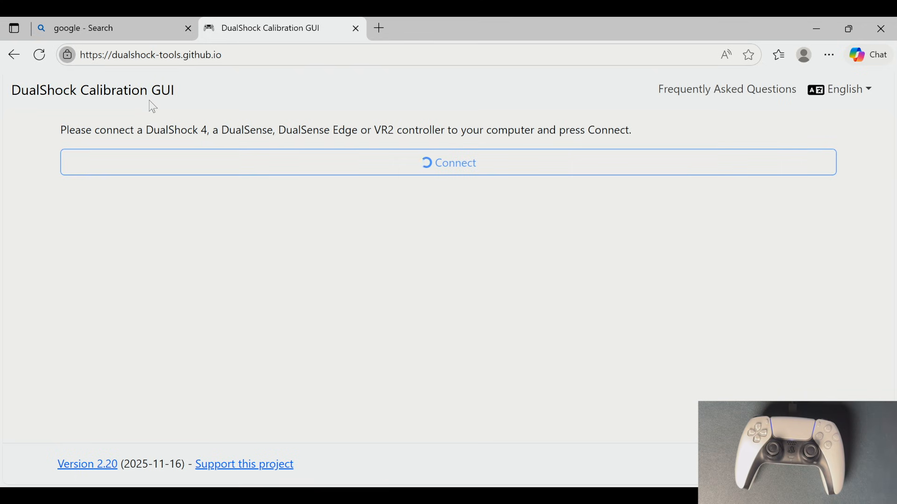
Connect the white DualSense, view its sticks at 10x zoom and start stick centre calibration
{"action": "left_click", "coordinate": [448, 163]}
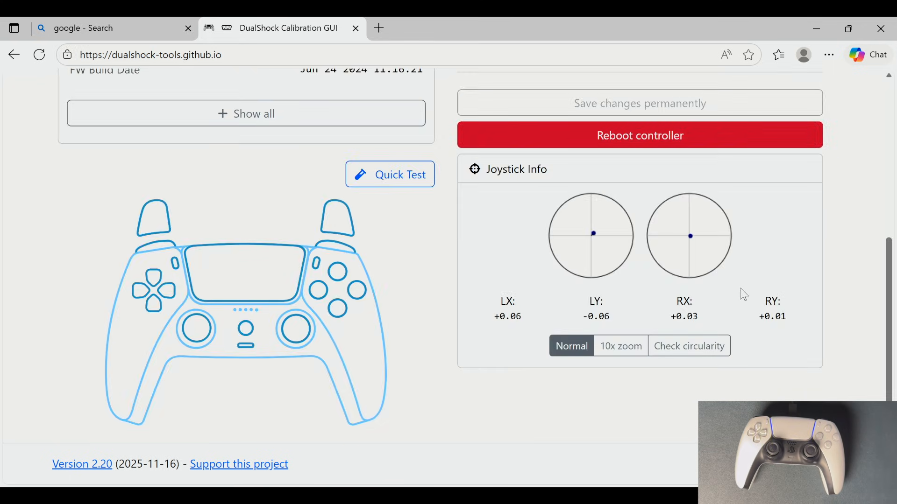
{"action": "left_click", "coordinate": [620, 346]}
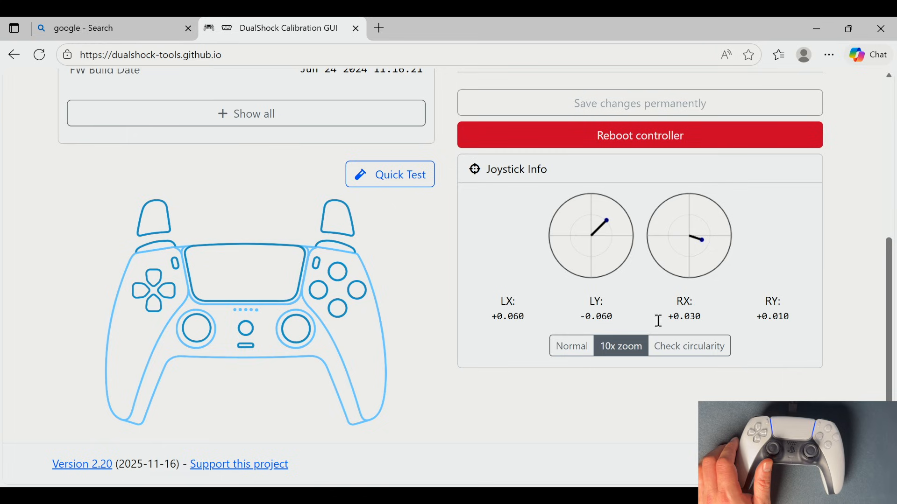
{"action": "mouse_move", "coordinate": [609, 232]}
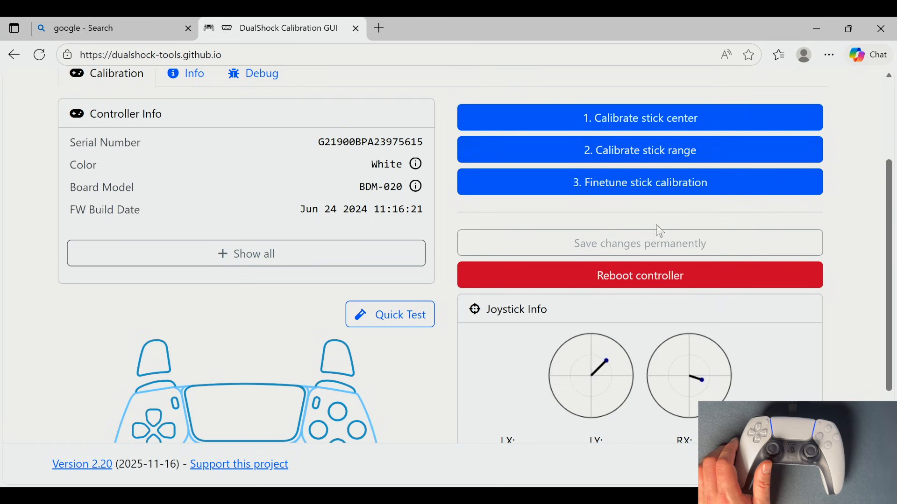
{"action": "left_click", "coordinate": [639, 118]}
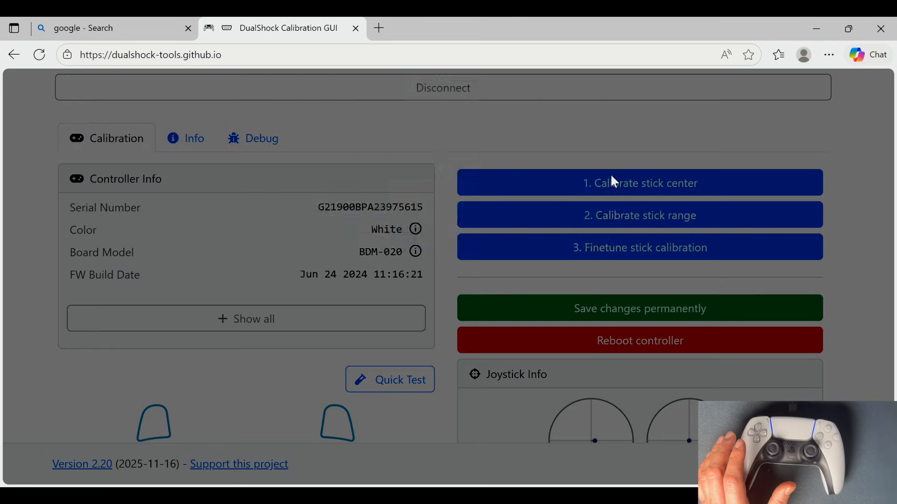
Run the white controller's stick range calibration, sampling both sticks to 100% and finishing
{"action": "left_click", "coordinate": [638, 183]}
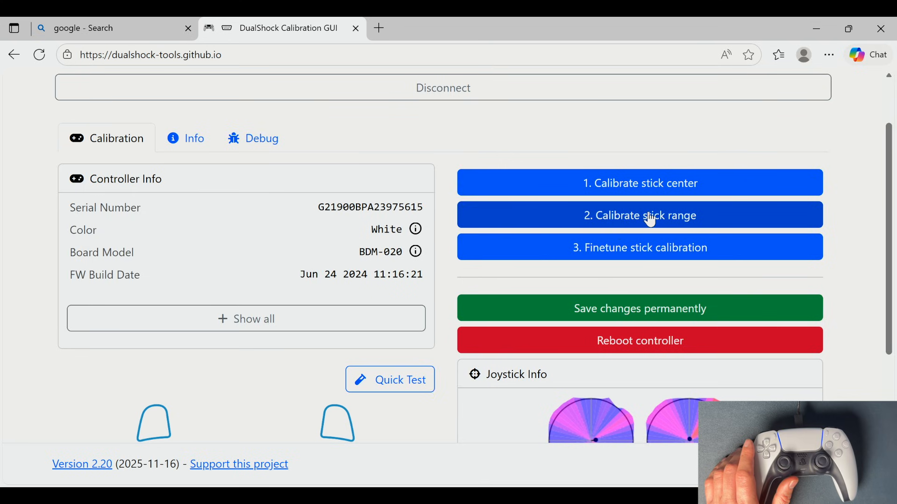
{"action": "left_click", "coordinate": [639, 214]}
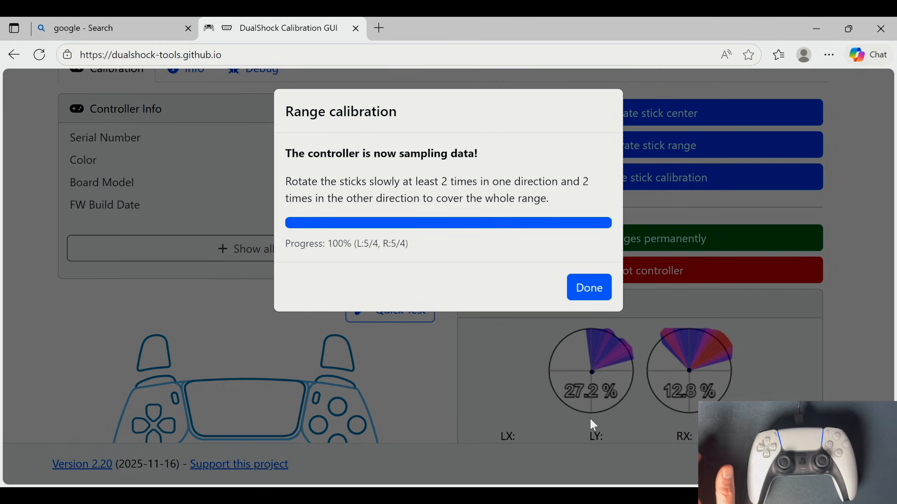
{"action": "left_click", "coordinate": [588, 287]}
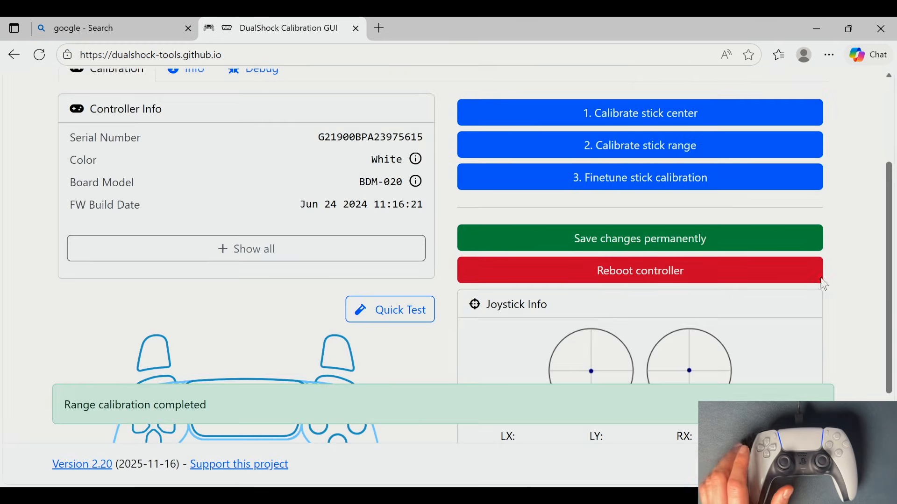
{"action": "scroll", "scroll_direction": "down", "scroll_amount": 3}
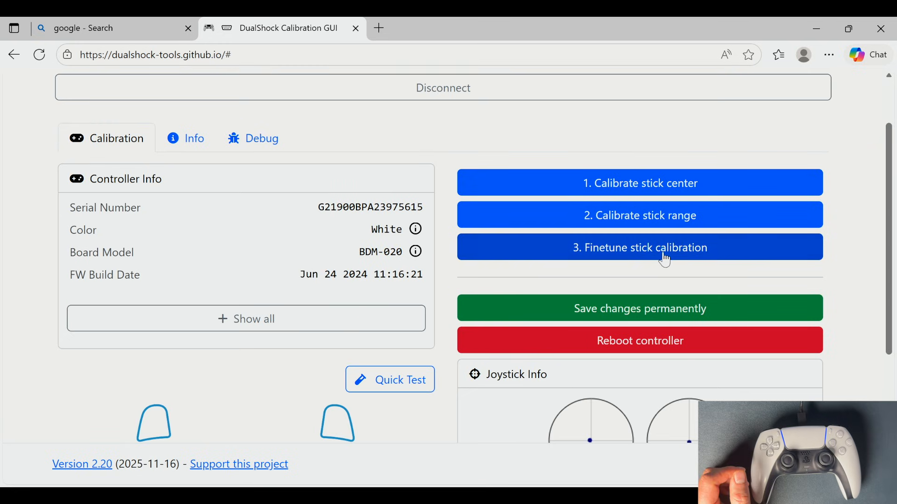
Fine-tune the stick centres with the D-pad until LX, LY, RX, RY read +0.000, then accept
{"action": "left_click", "coordinate": [639, 246]}
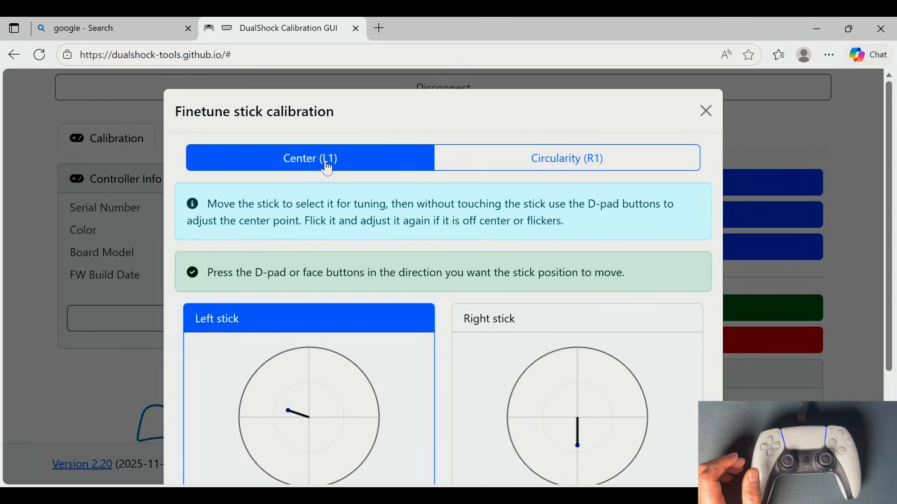
{"action": "scroll", "scroll_direction": "down", "scroll_amount": 3}
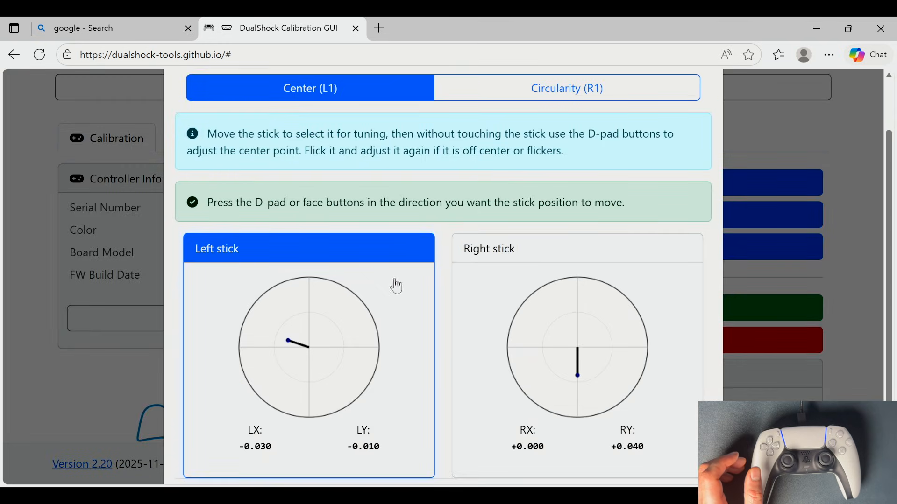
{"action": "mouse_move", "coordinate": [290, 278]}
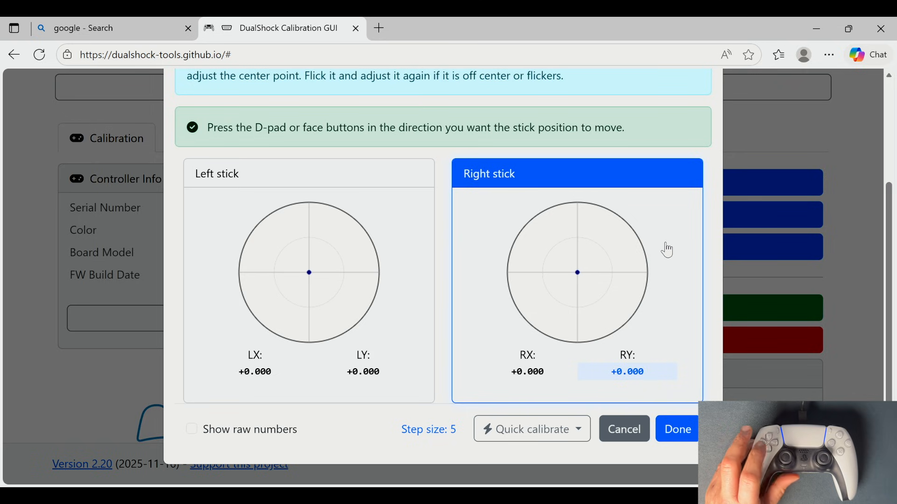
{"action": "left_click", "coordinate": [677, 429]}
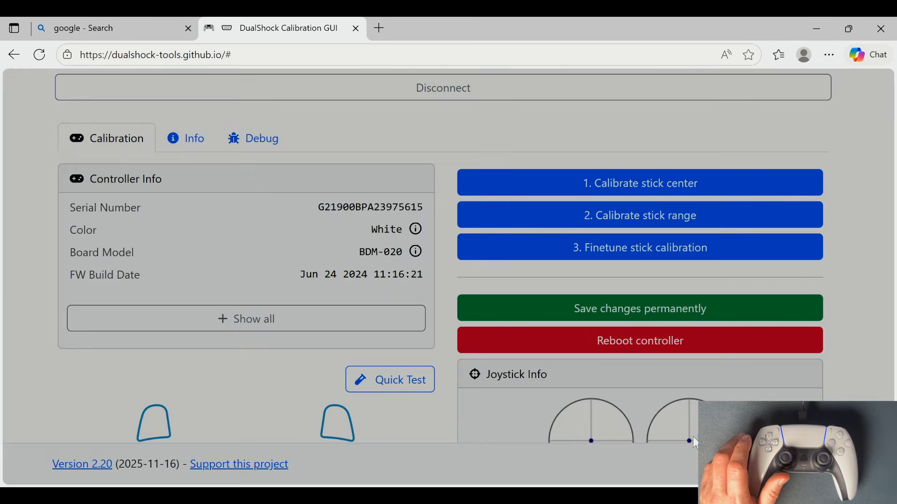
Save the calibration to the controller permanently and confirm circularity errors of 6.9% and 5.6%
{"action": "scroll", "scroll_direction": "down", "scroll_amount": 3}
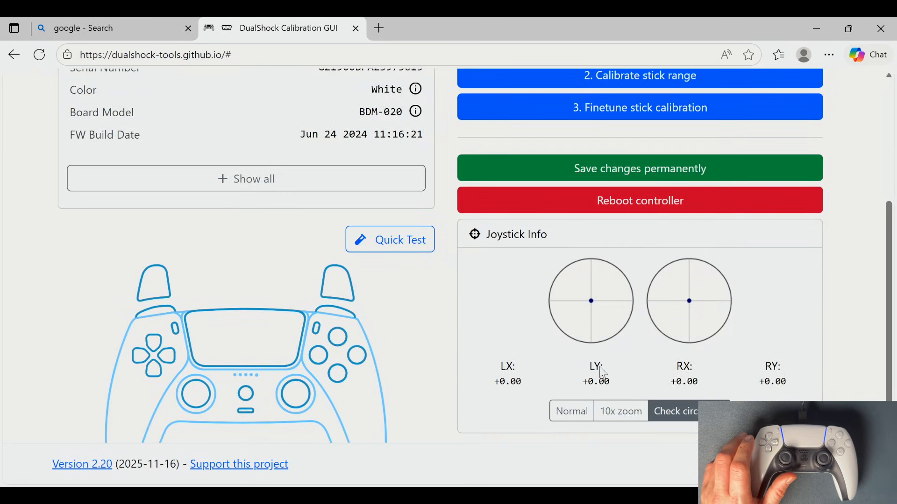
{"action": "mouse_move", "coordinate": [776, 272]}
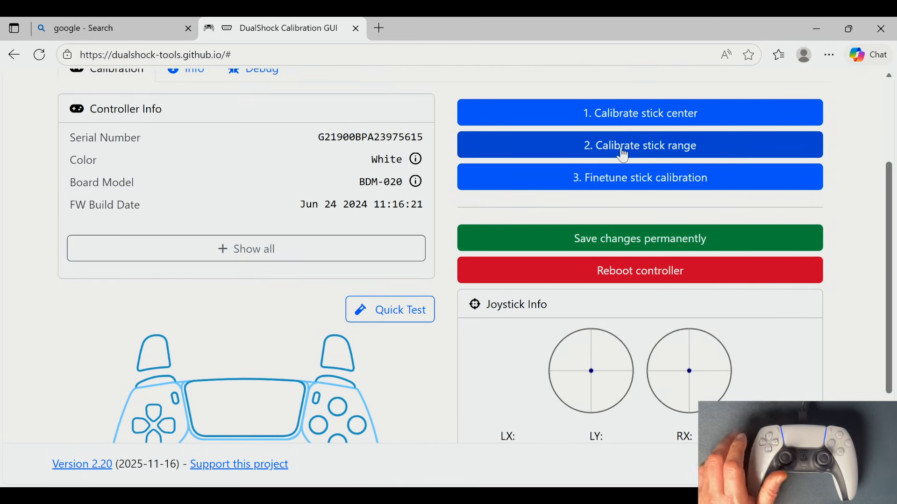
{"action": "mouse_move", "coordinate": [646, 256]}
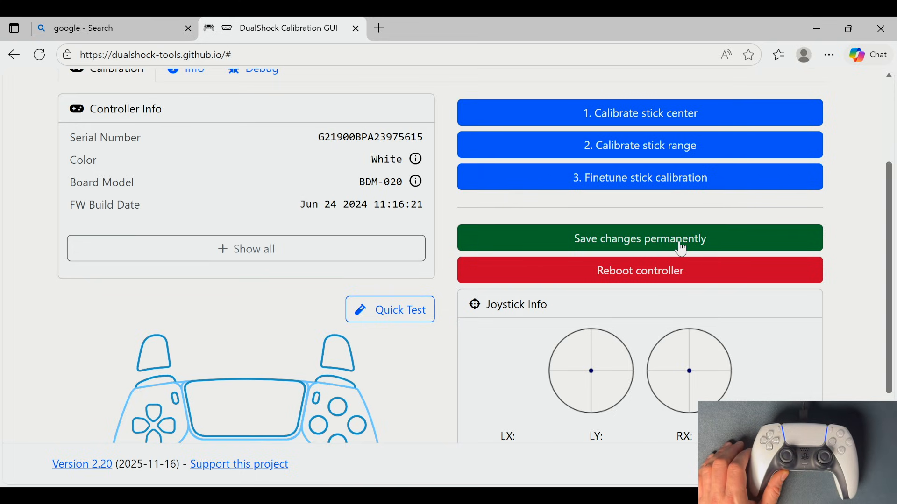
{"action": "left_click", "coordinate": [638, 238]}
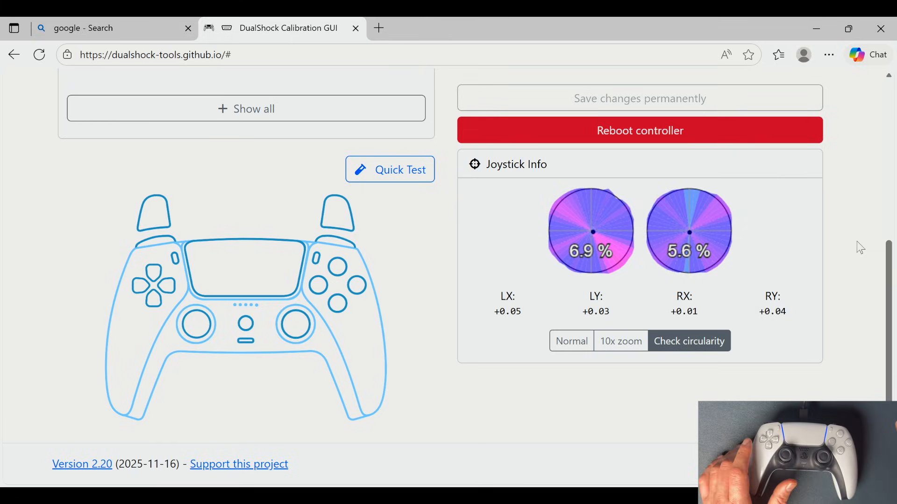
{"action": "scroll", "scroll_direction": "up", "scroll_amount": 3}
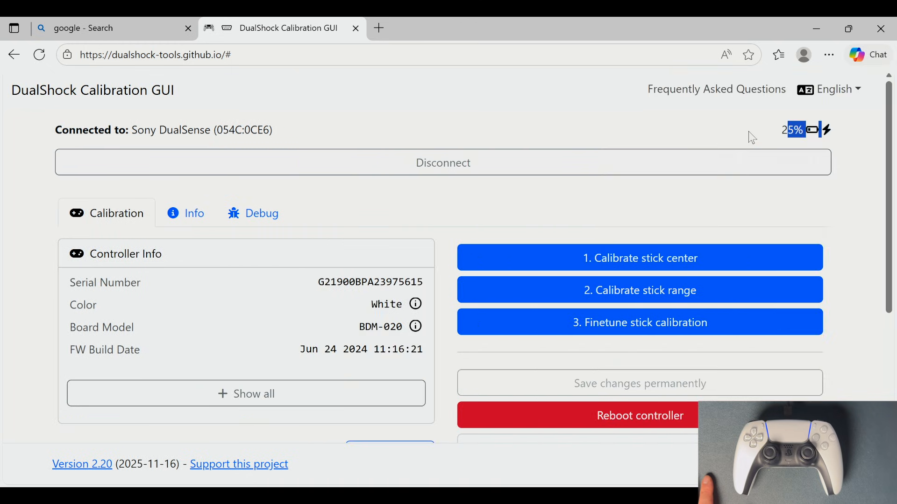
{"action": "scroll", "scroll_direction": "down", "scroll_amount": 3}
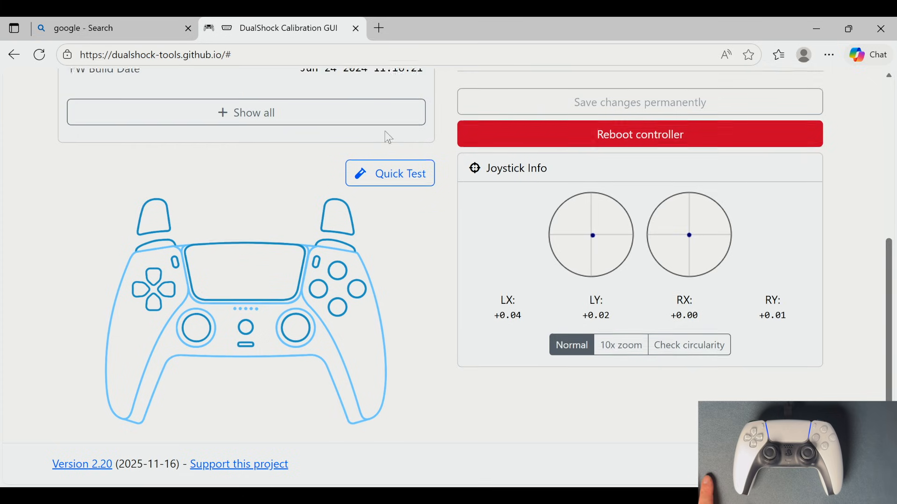
{"action": "scroll", "scroll_direction": "down", "scroll_amount": 3}
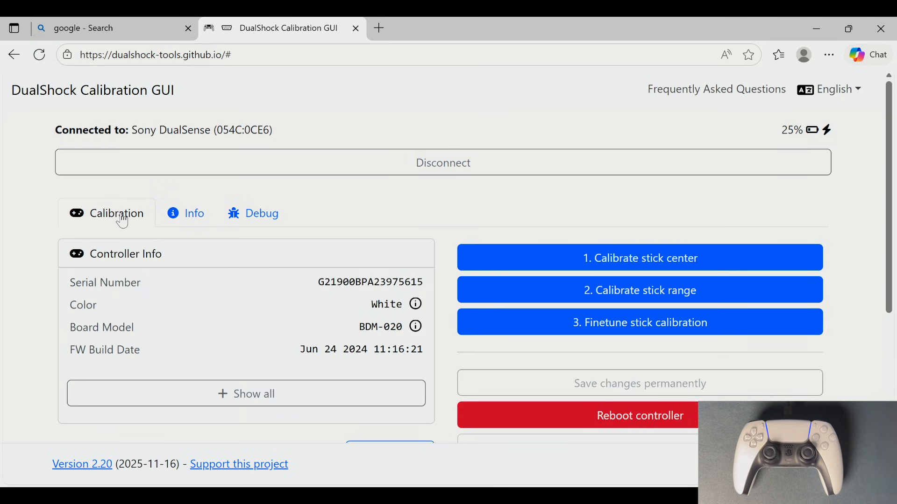
{"action": "mouse_move", "coordinate": [715, 391]}
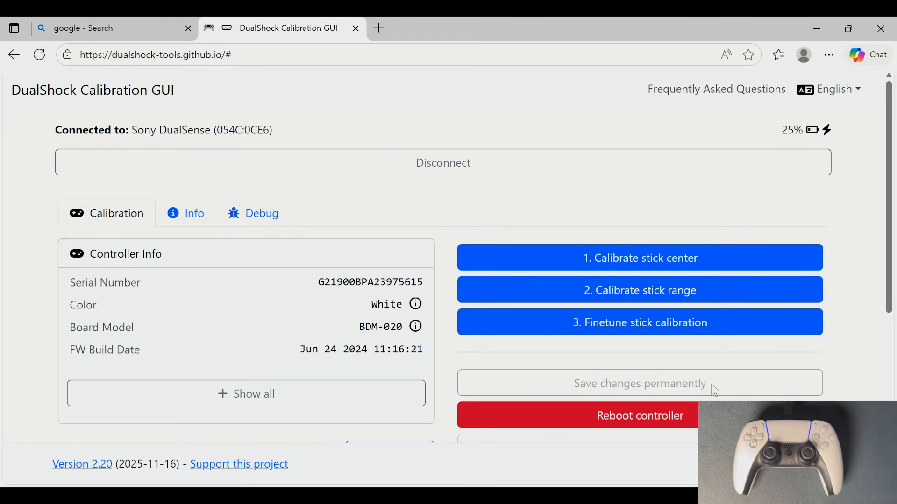